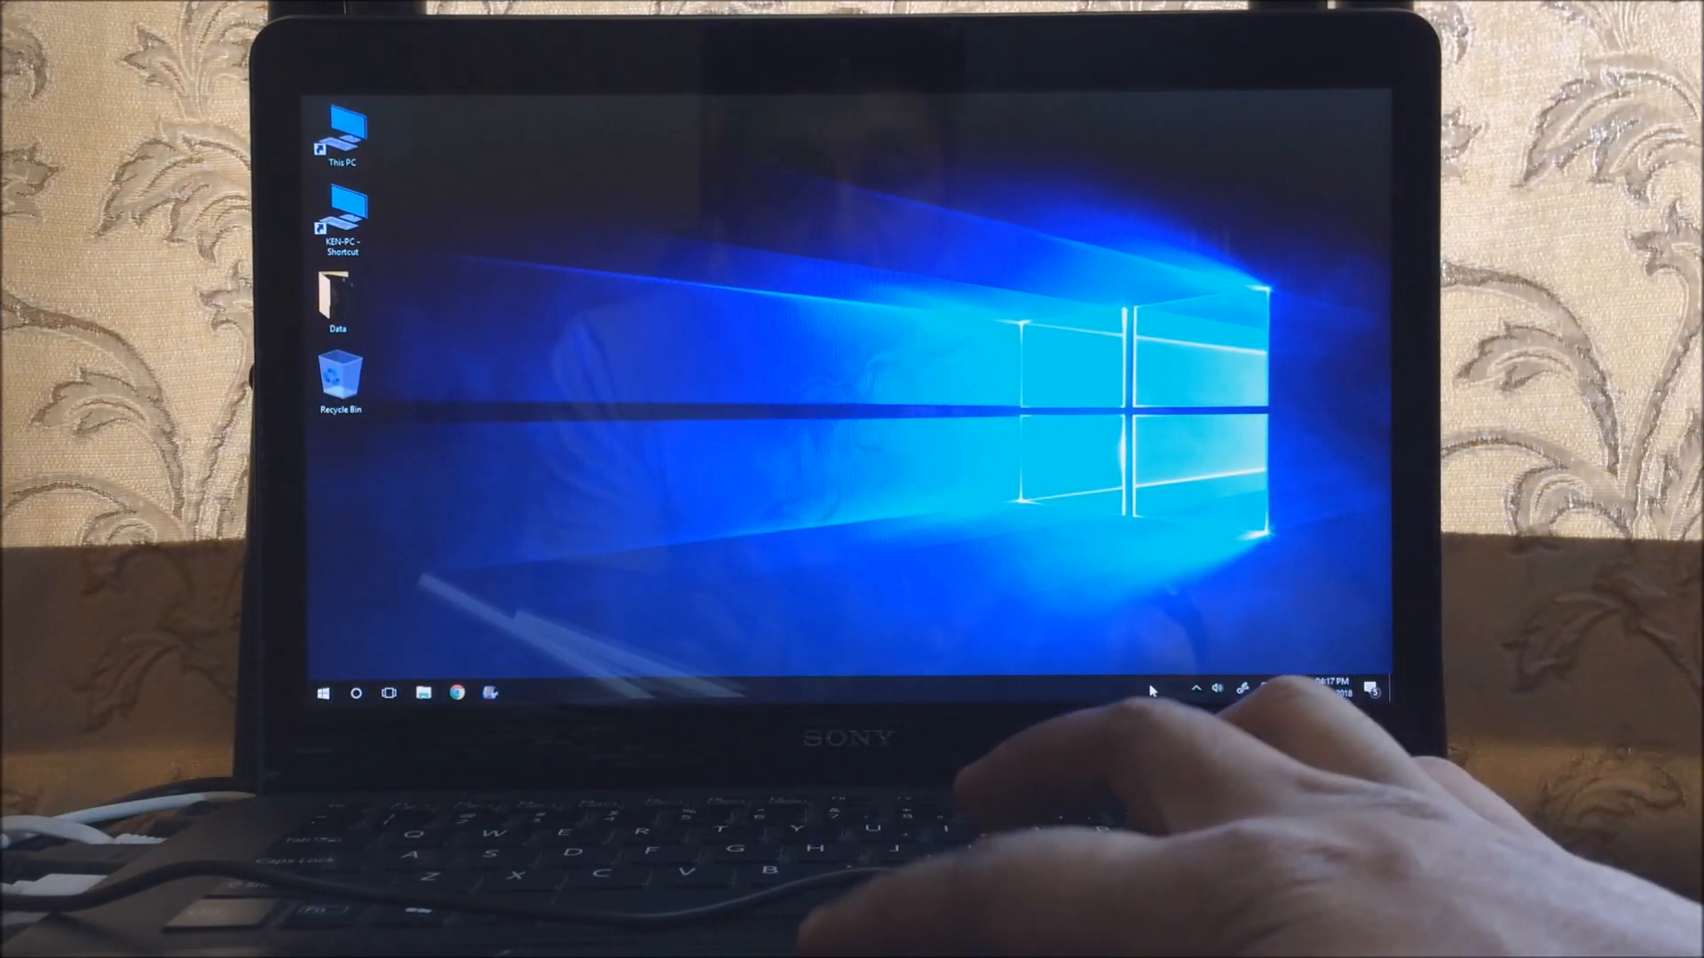
# Open Network and Sharing Center from the system tray network icon
pyautogui.click(1195, 687)
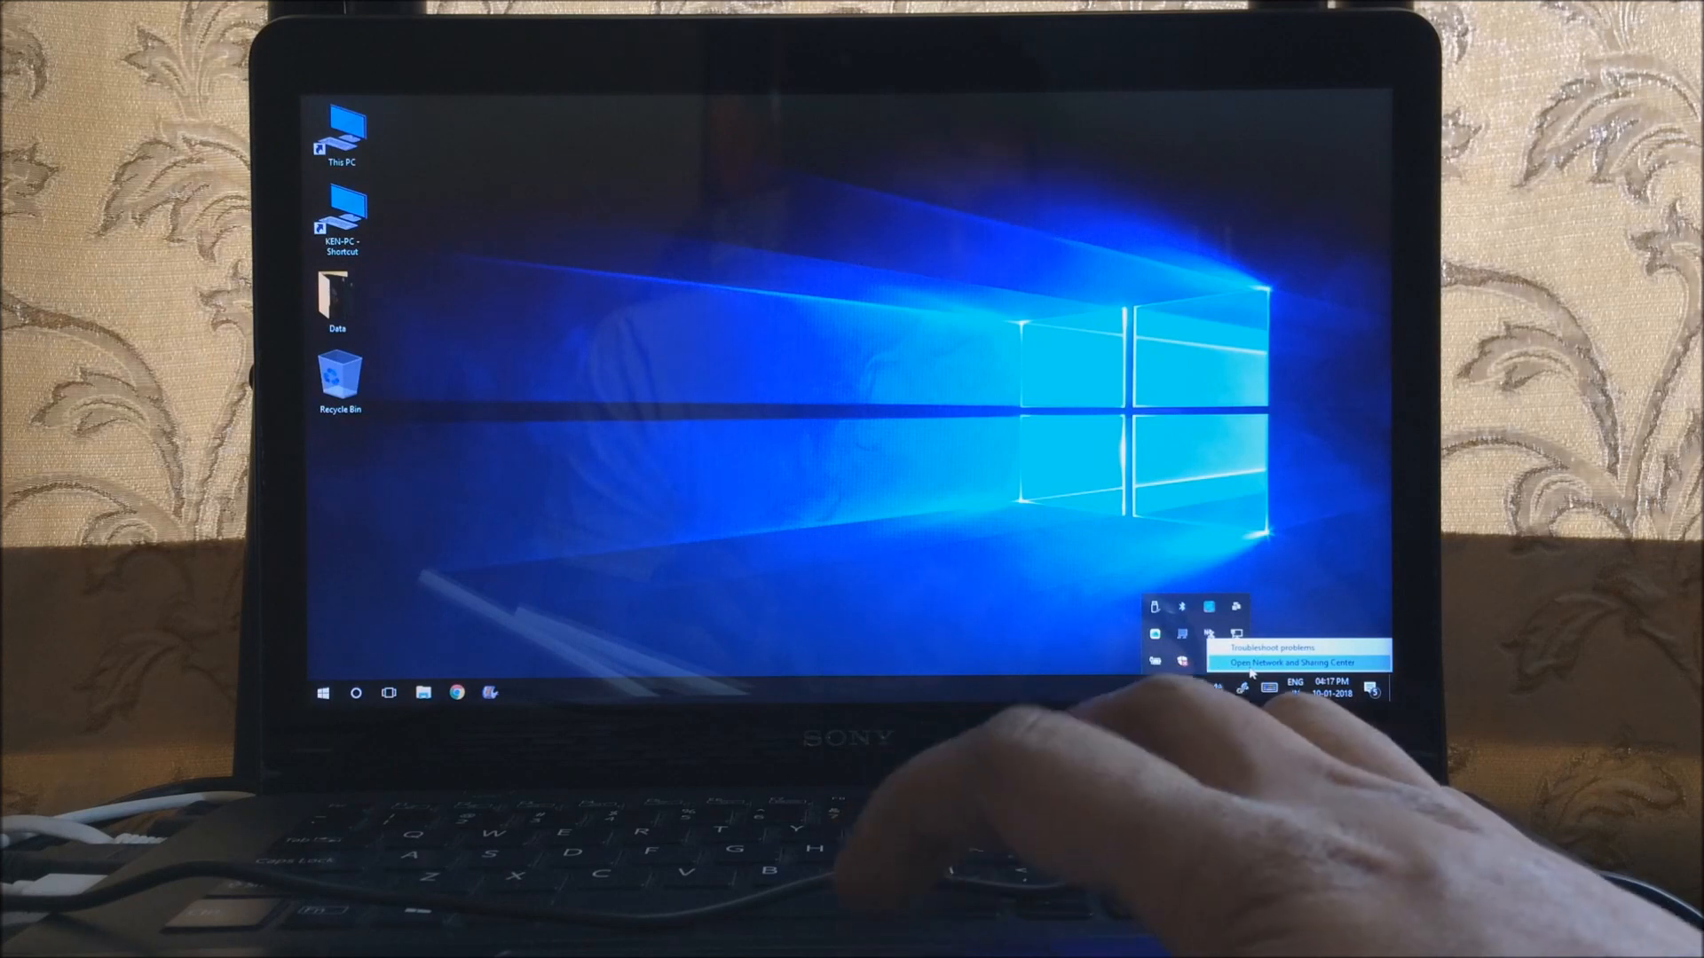
pyautogui.click(1288, 662)
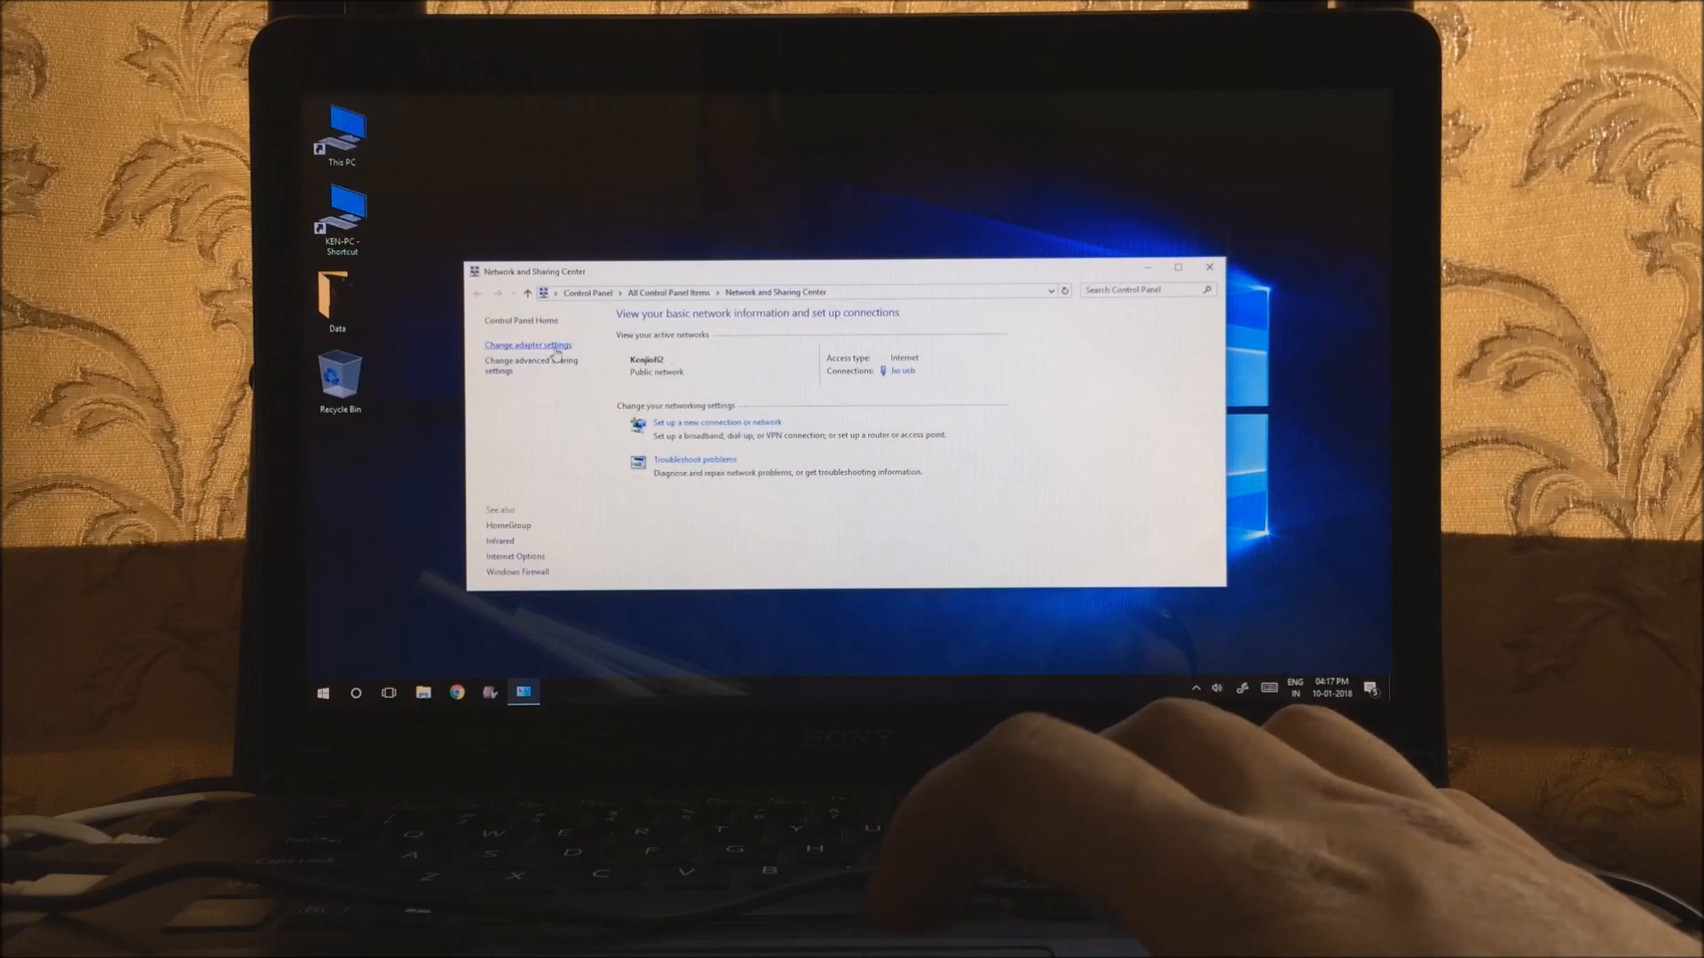
# Open Change adapter settings to list the Jio usb, Ethernet and Wi-Fi adapters
pyautogui.click(527, 345)
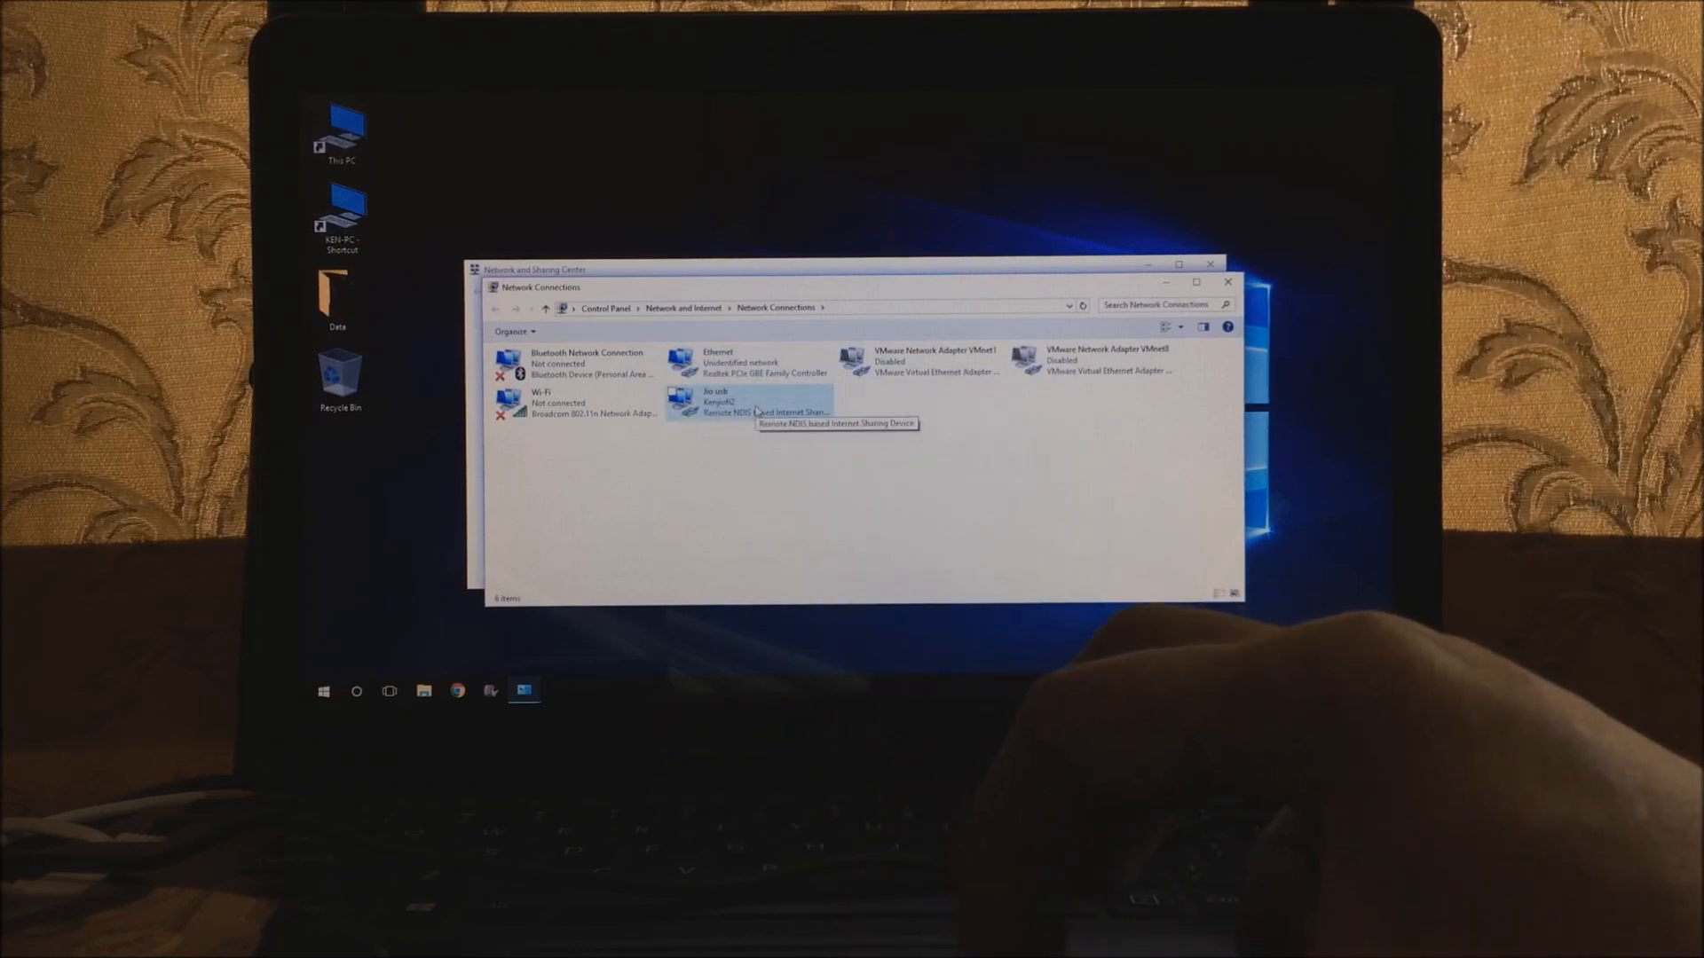
# In Jio usb properties, allow other users to connect through it and share with Ethernet
pyautogui.rightClick(702, 400)
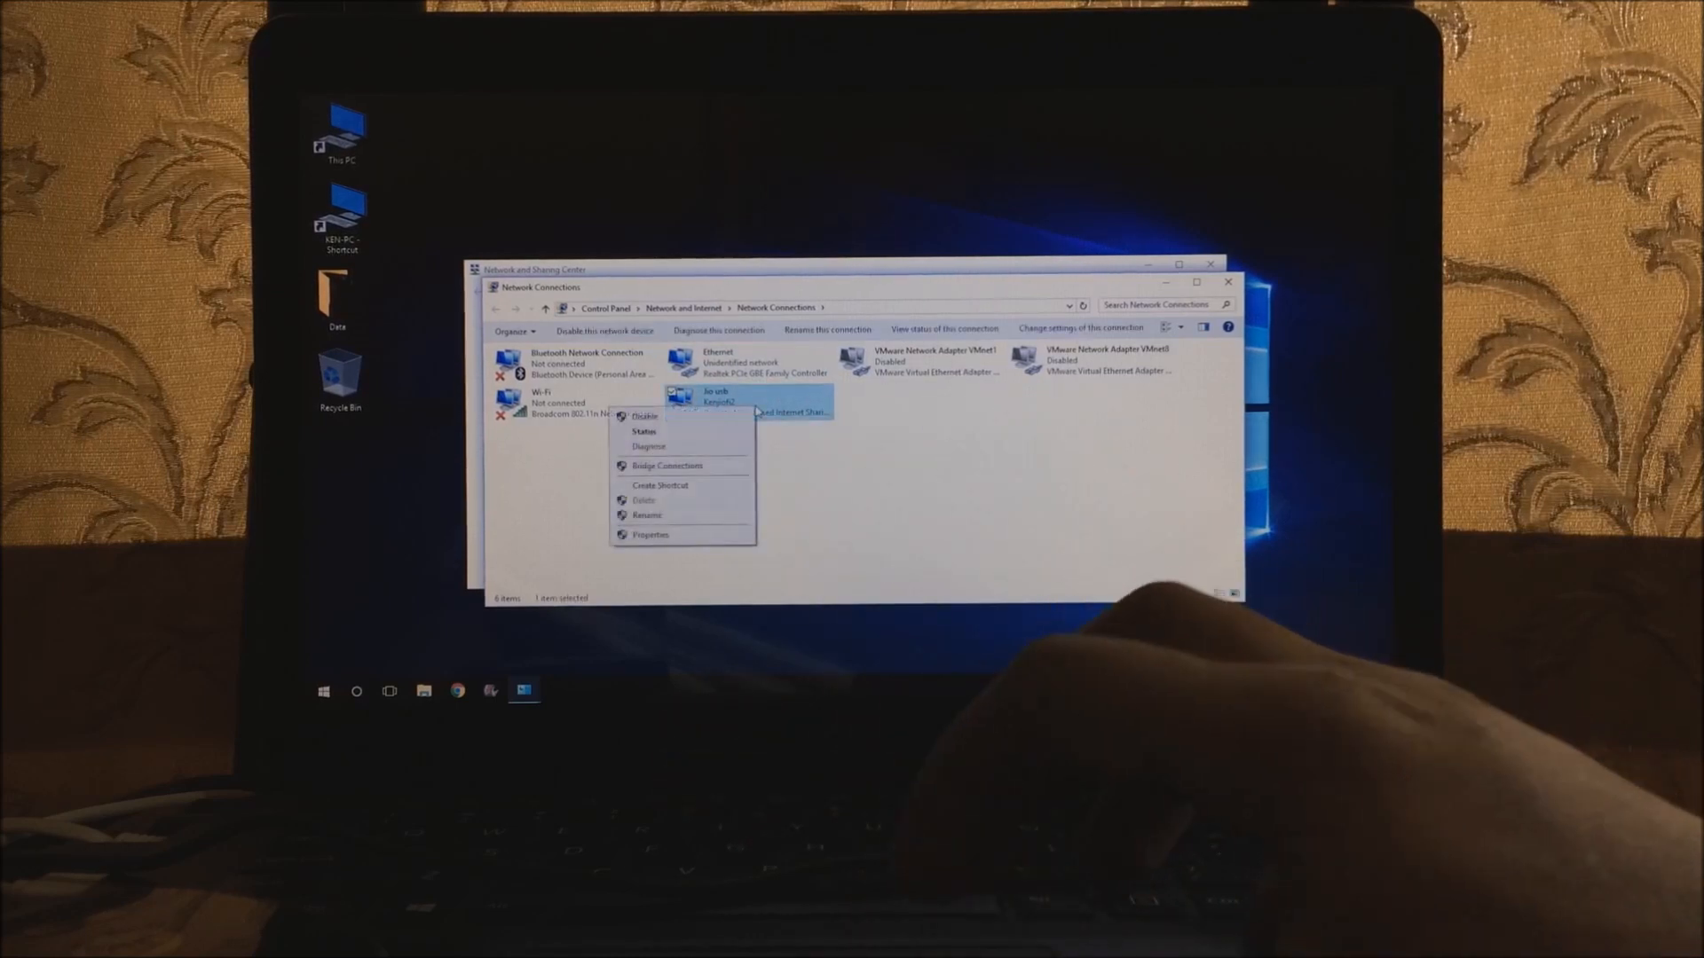
pyautogui.click(650, 534)
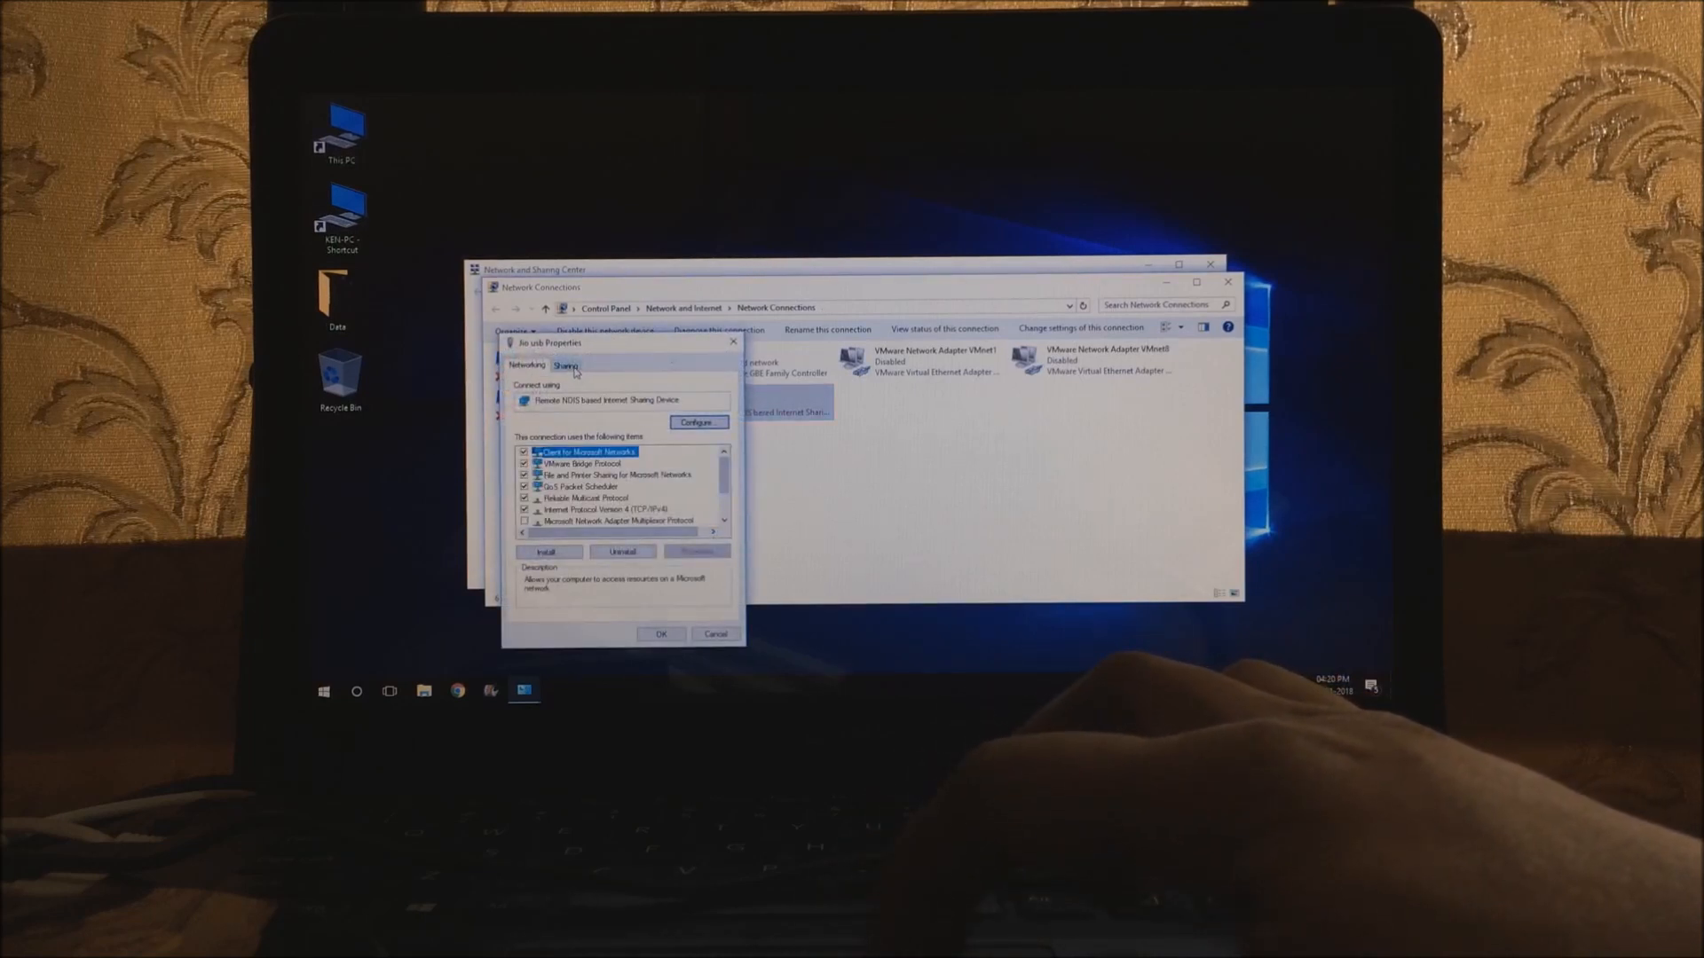
pyautogui.click(564, 365)
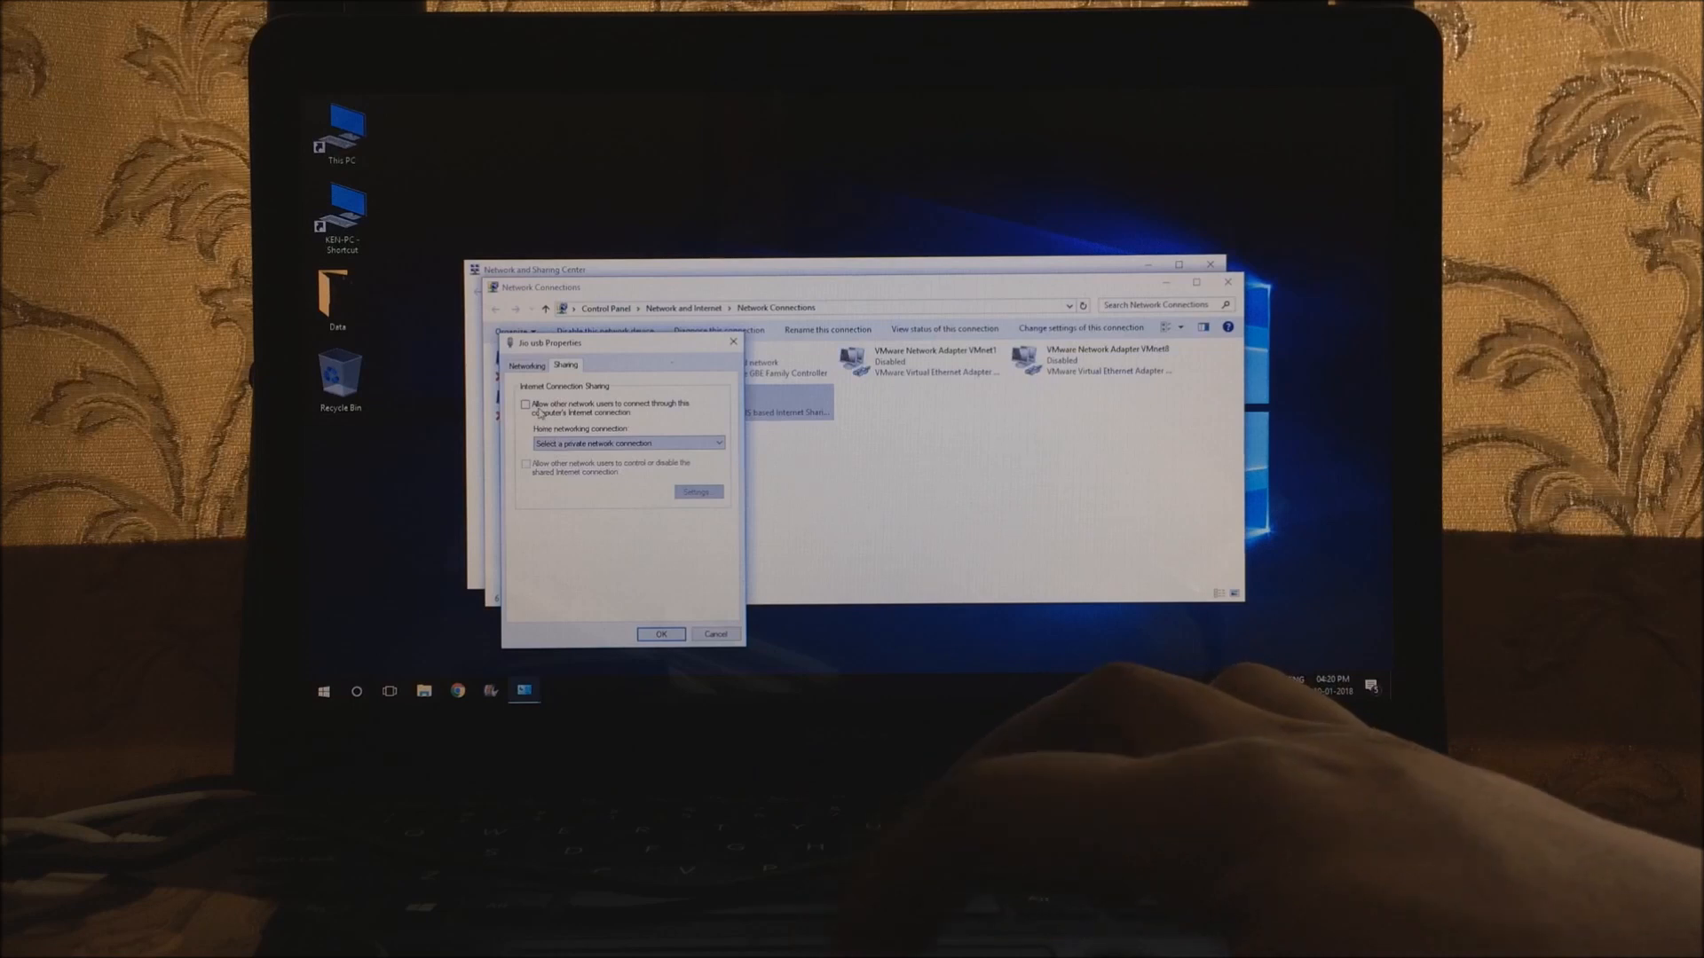
pyautogui.click(526, 405)
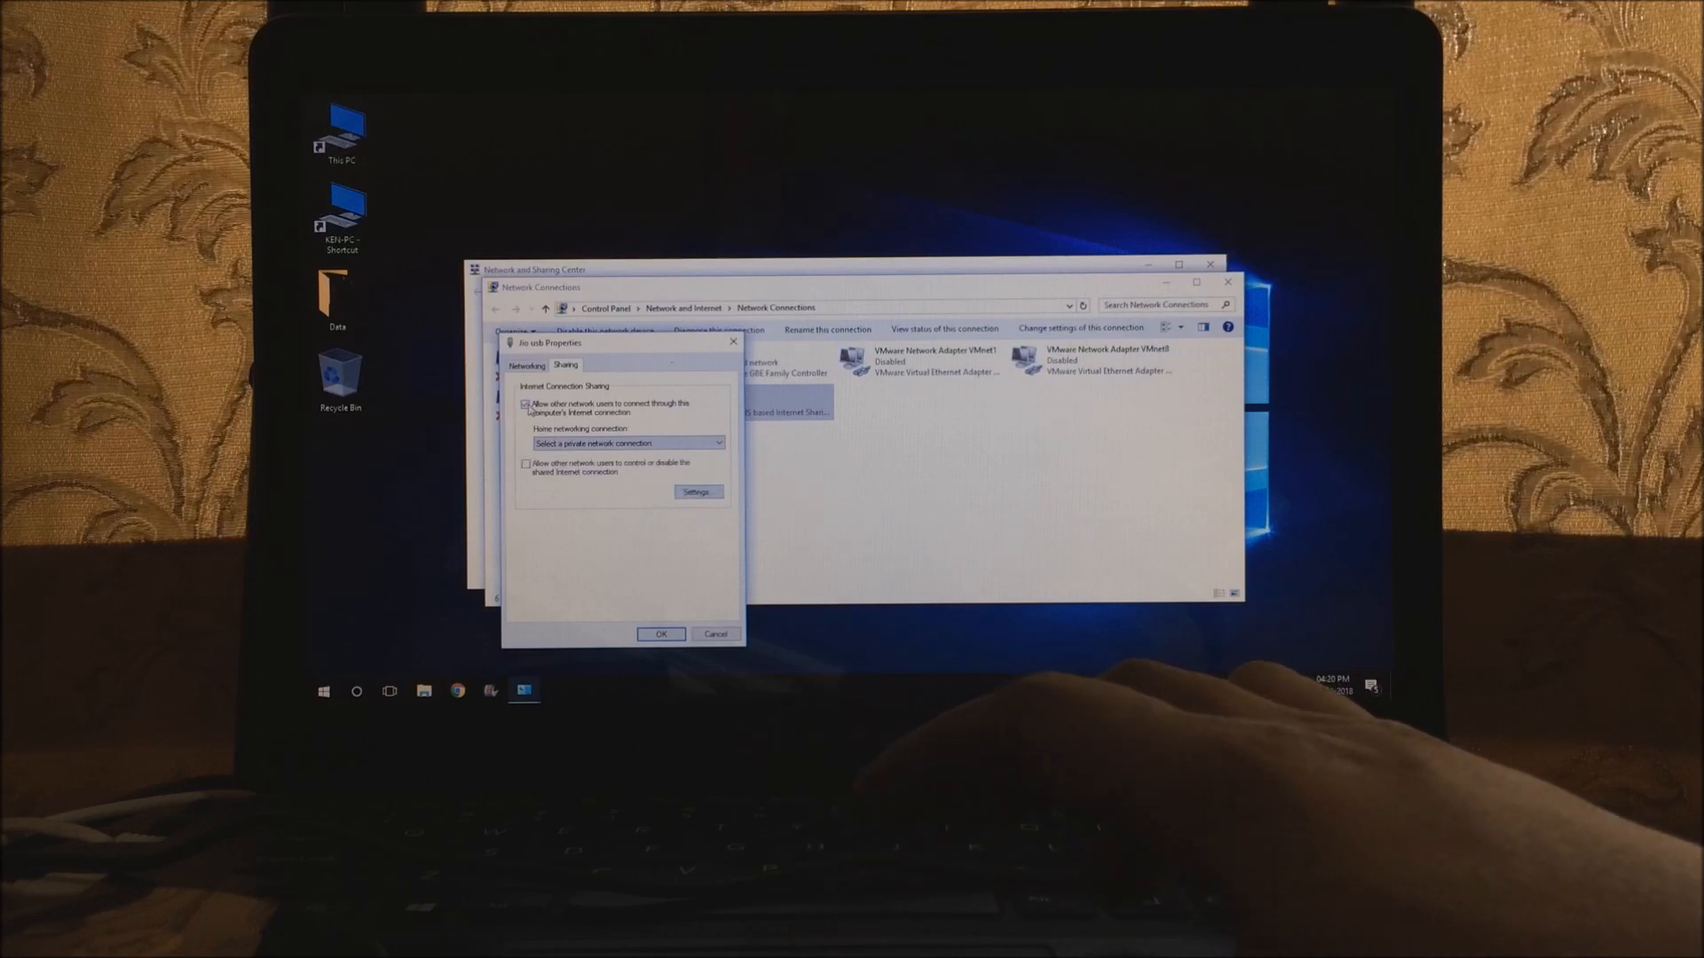
pyautogui.moveTo(633, 424)
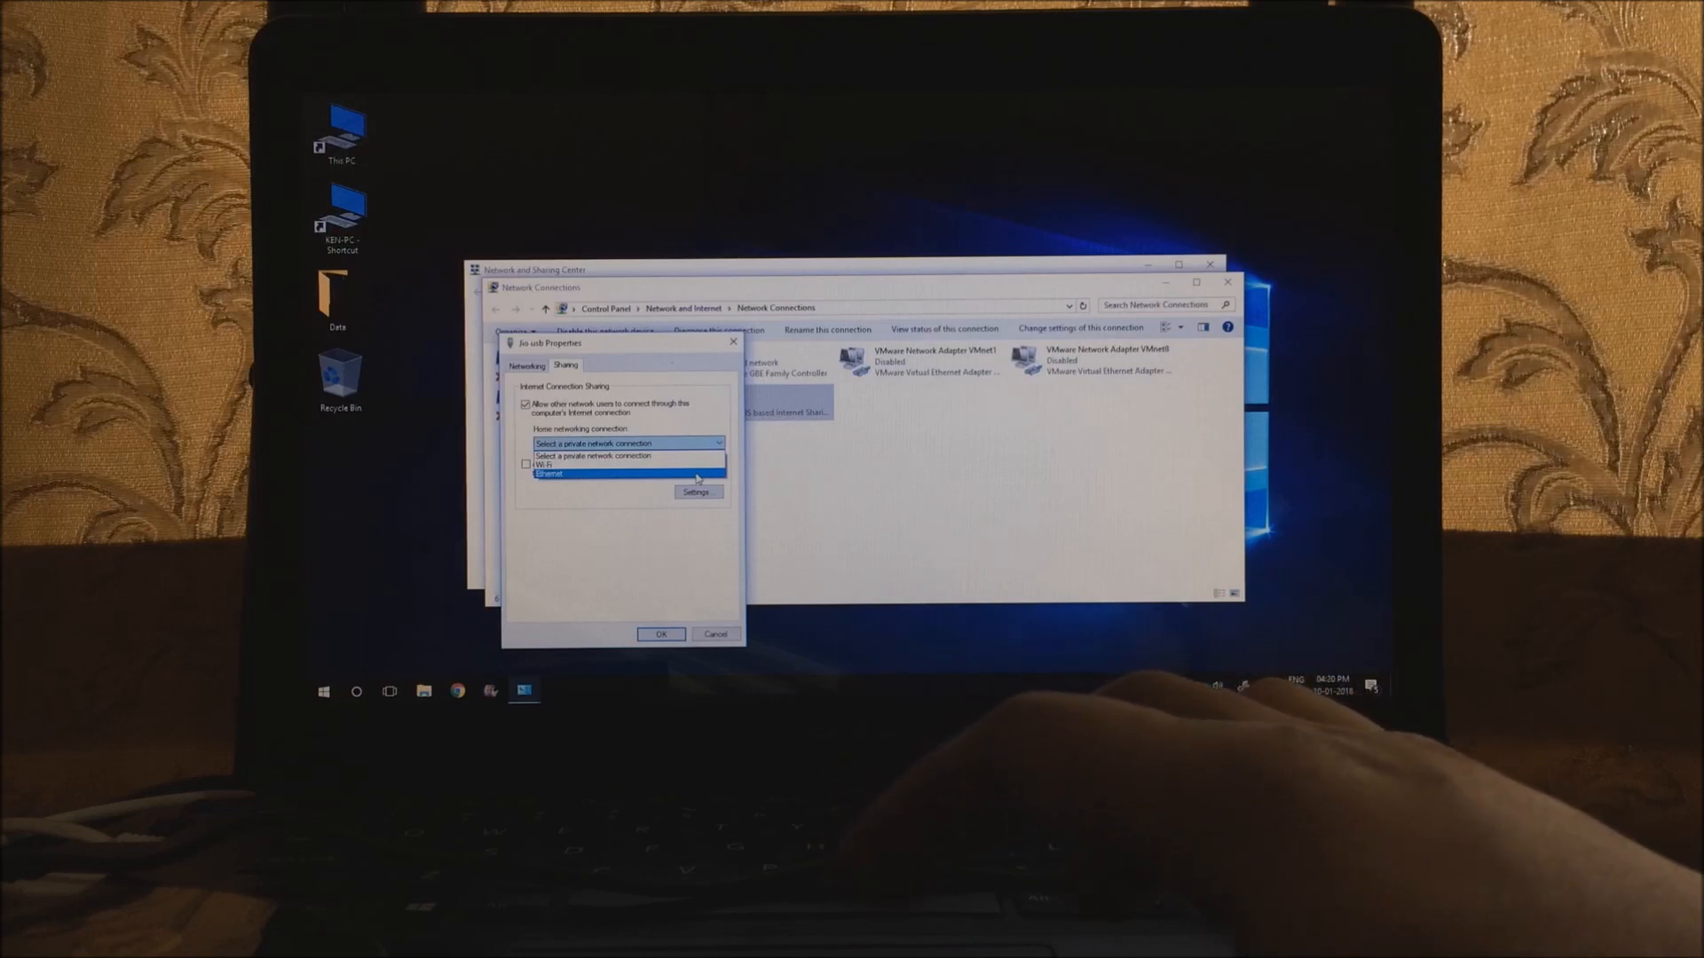
pyautogui.click(552, 474)
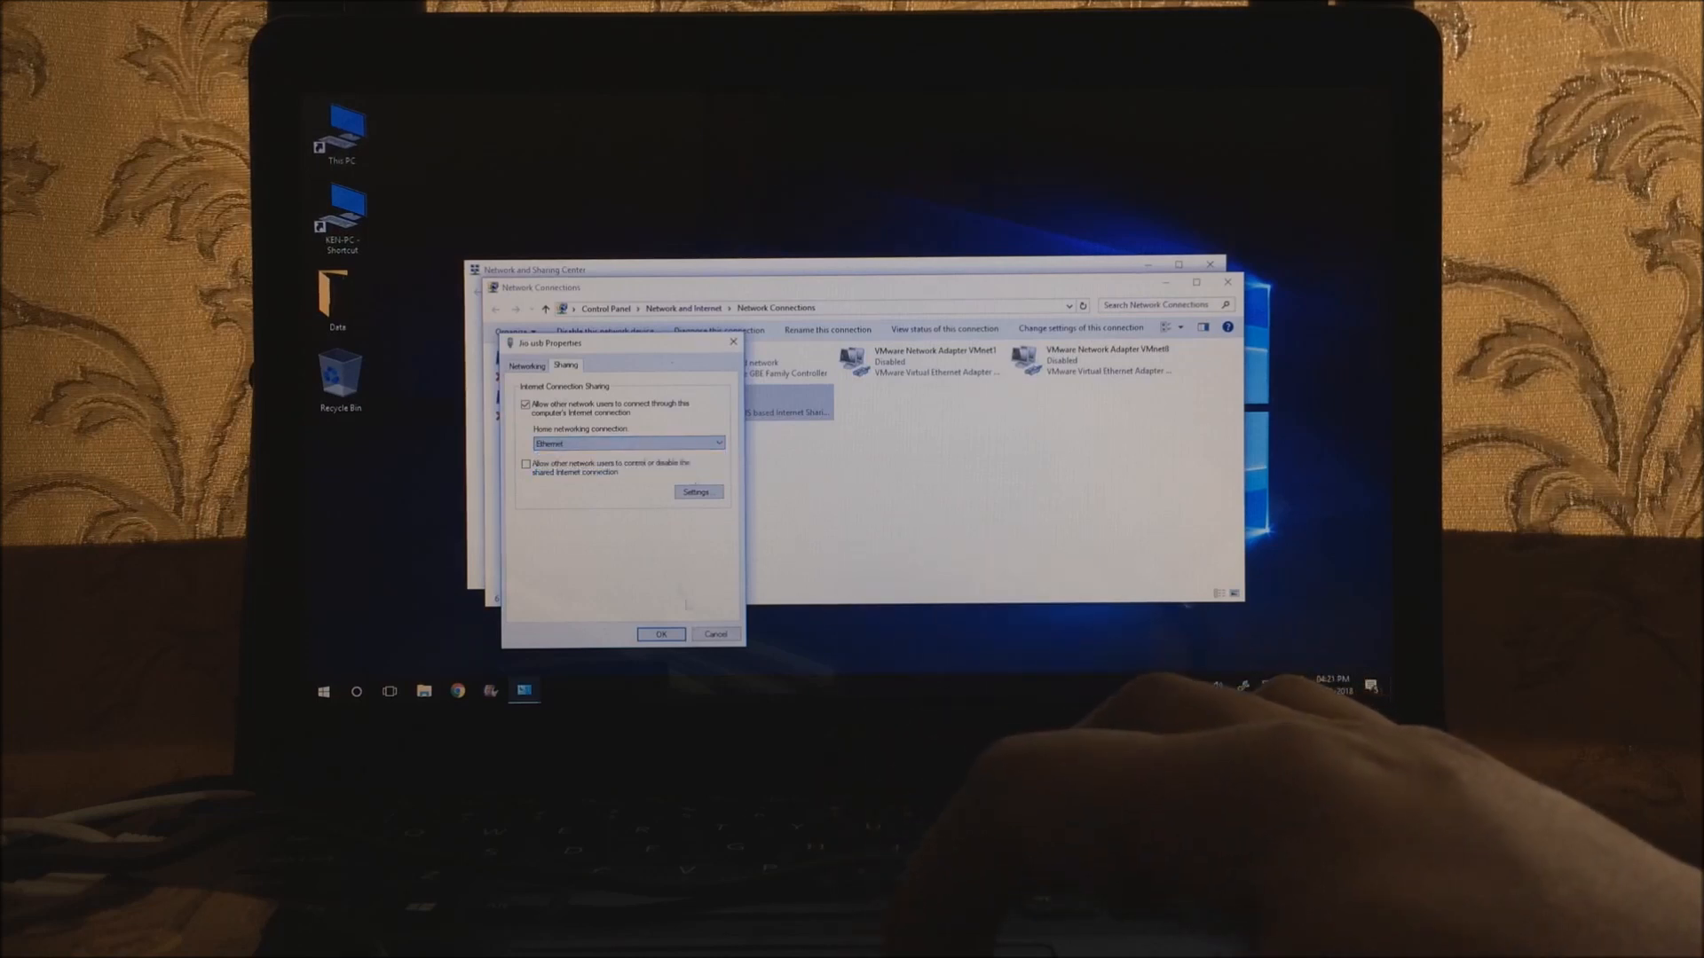
pyautogui.click(660, 633)
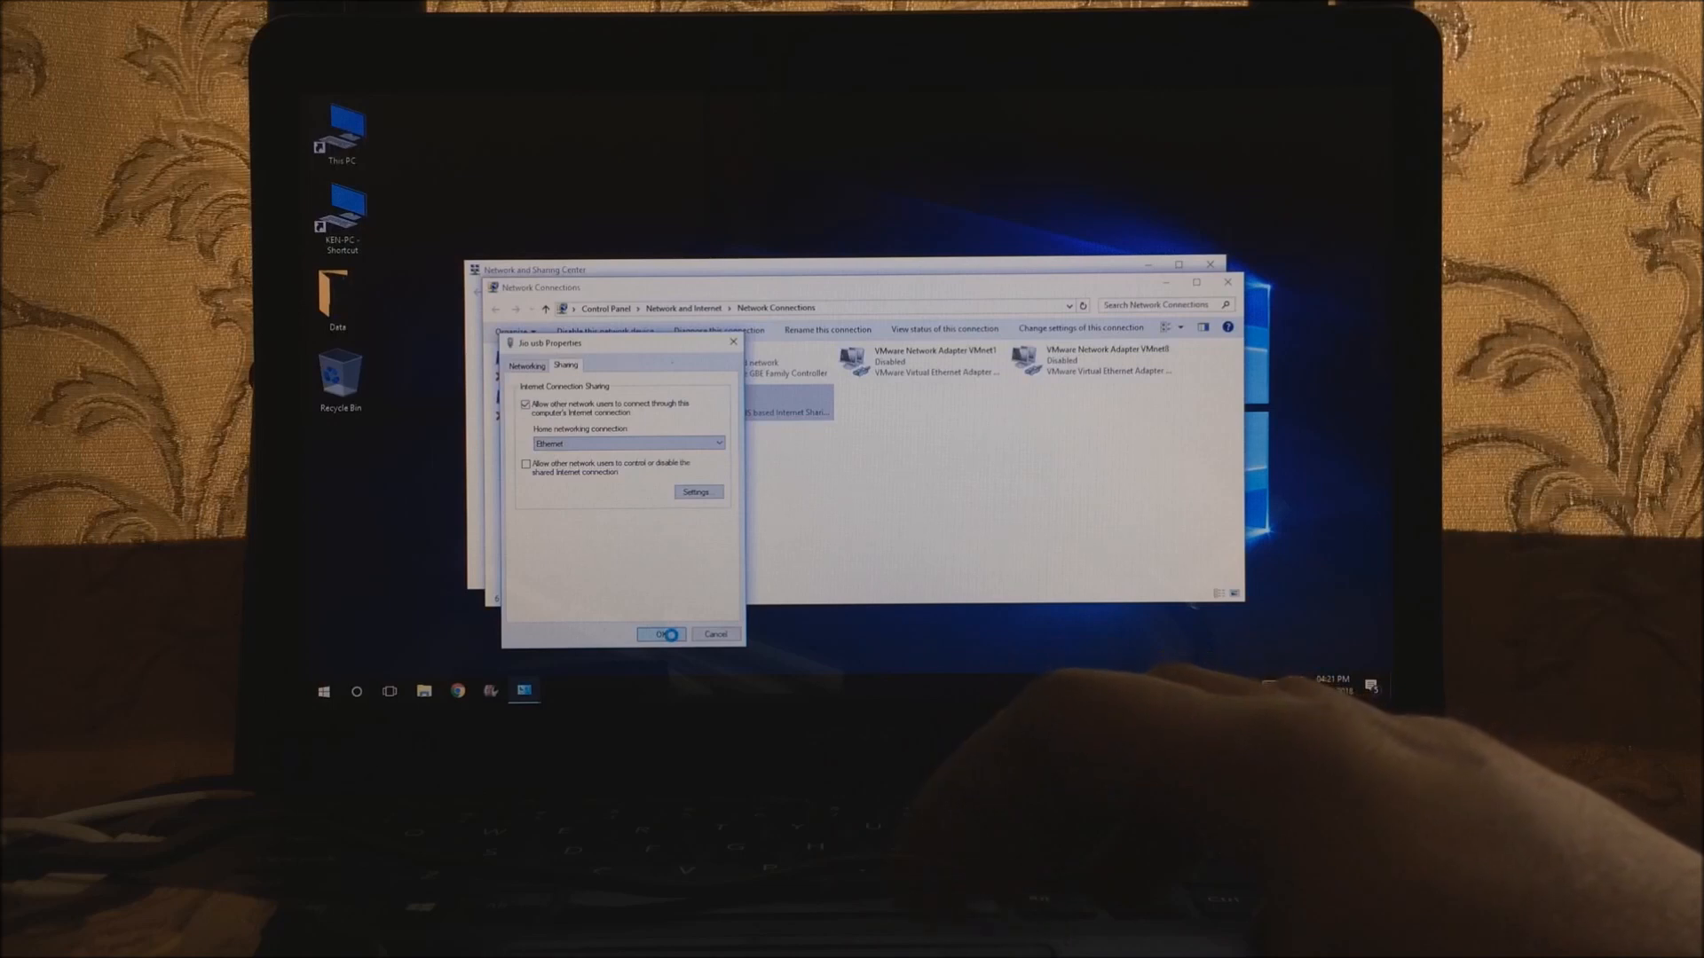
pyautogui.click(658, 633)
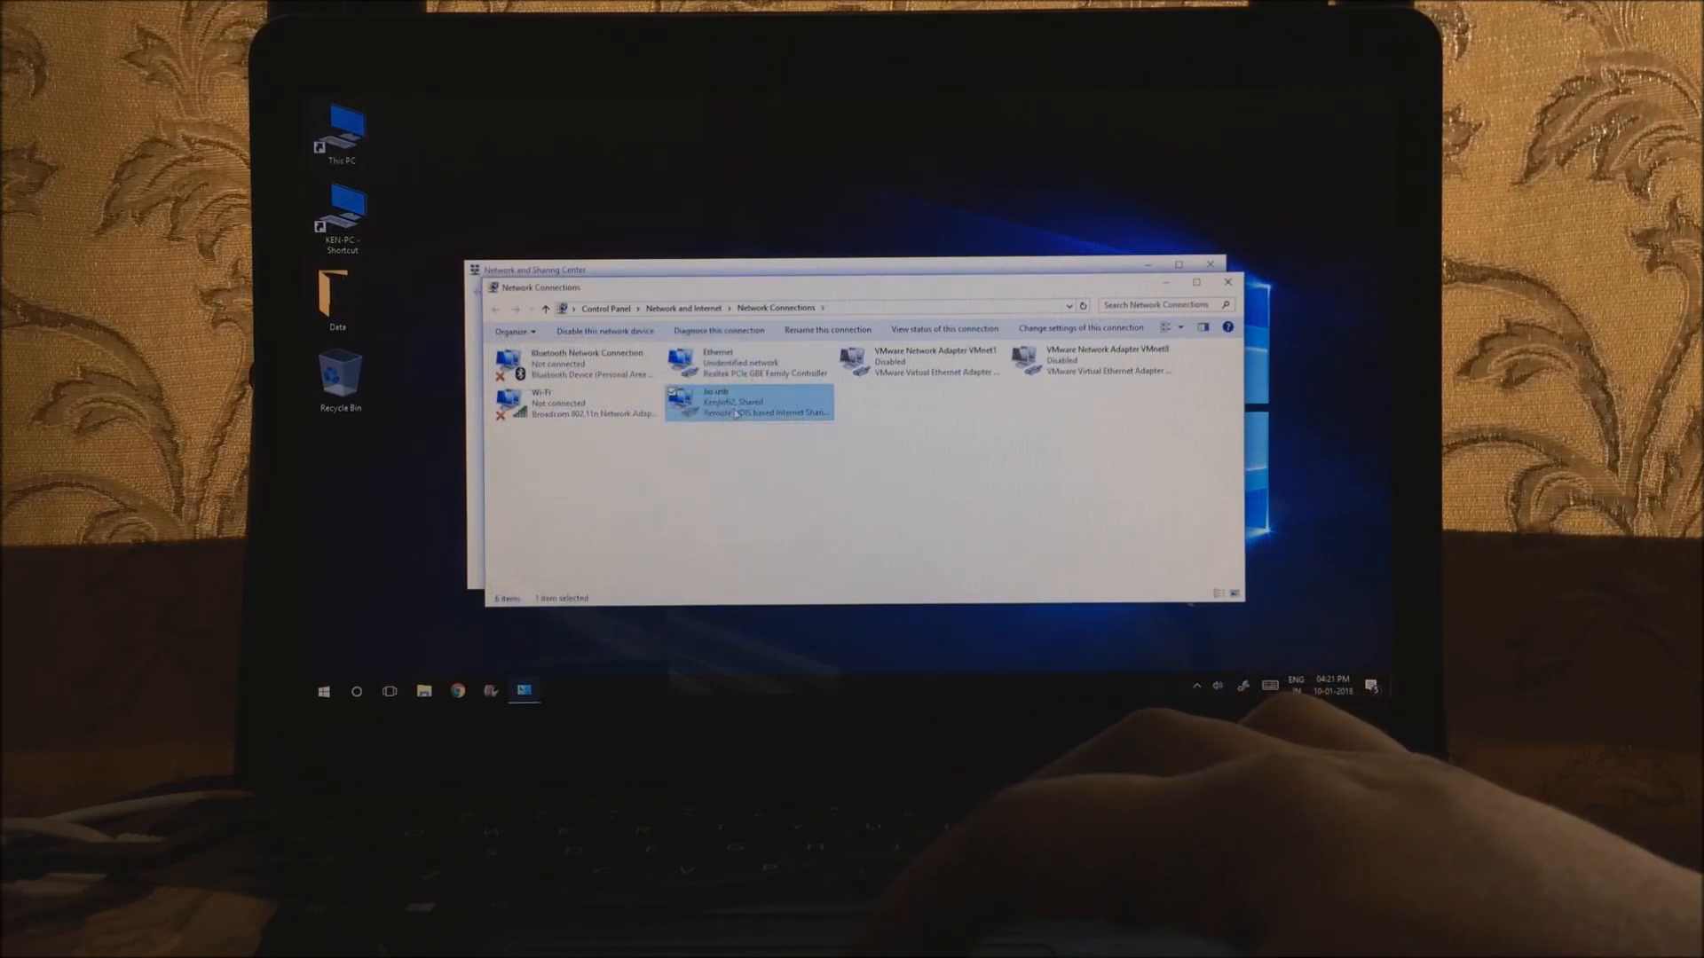
pyautogui.moveTo(750, 408)
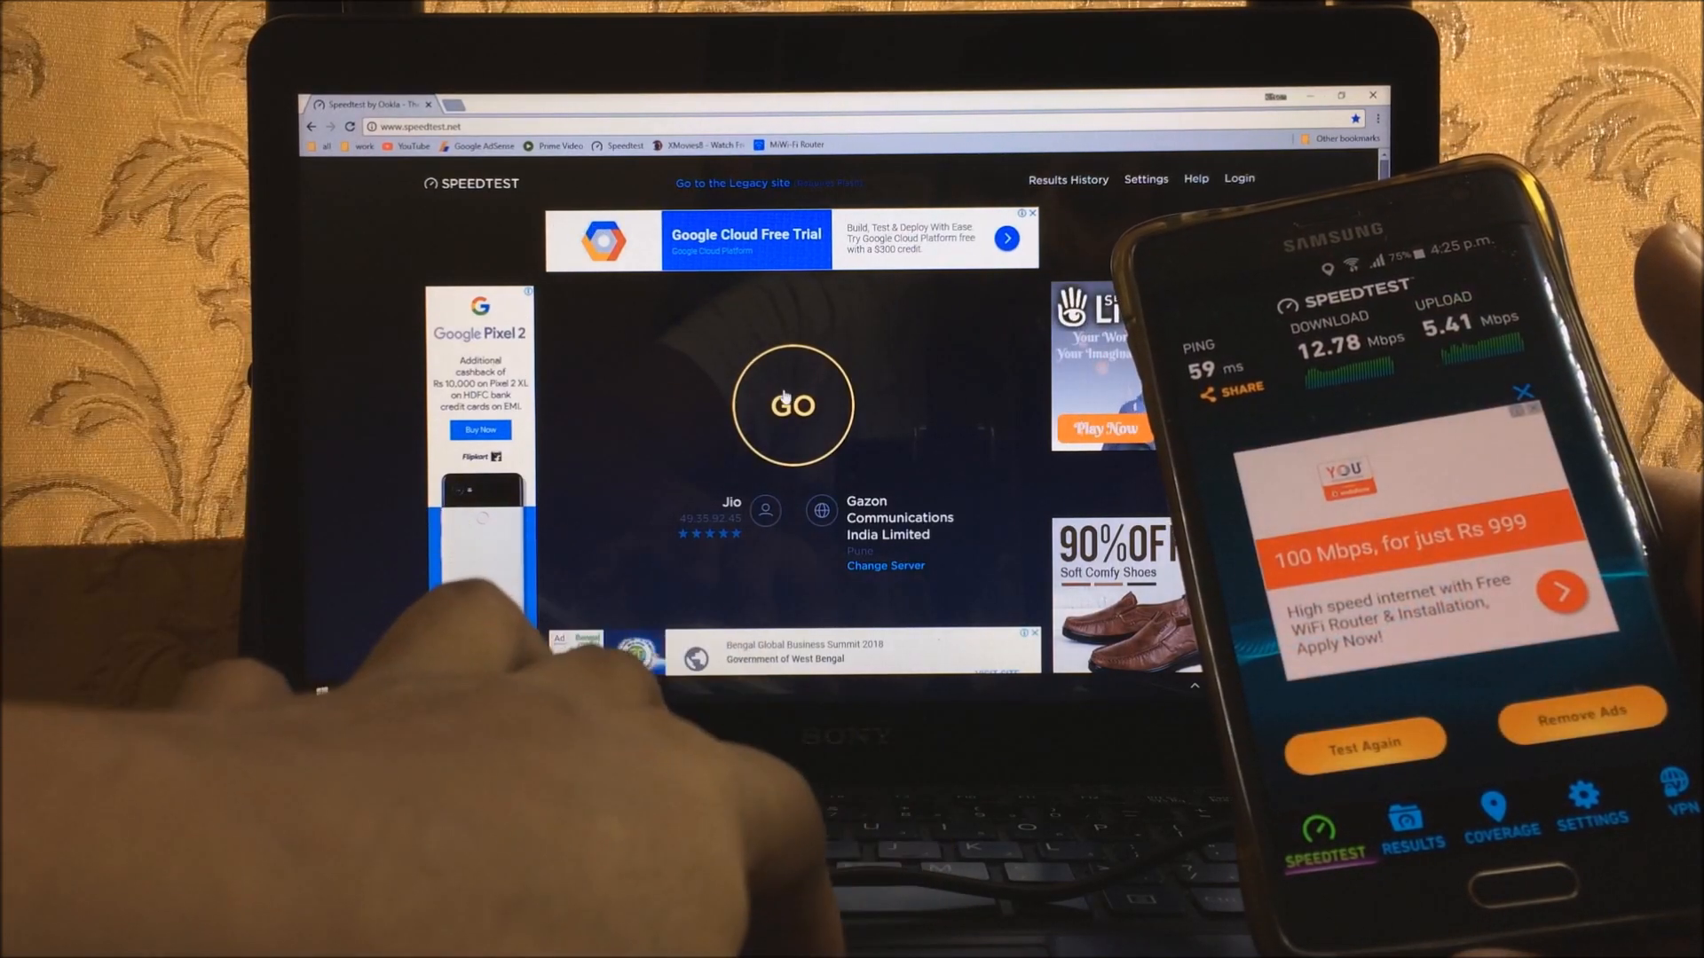
# Start a Speedtest run on speedtest.net with the GO button
pyautogui.click(793, 406)
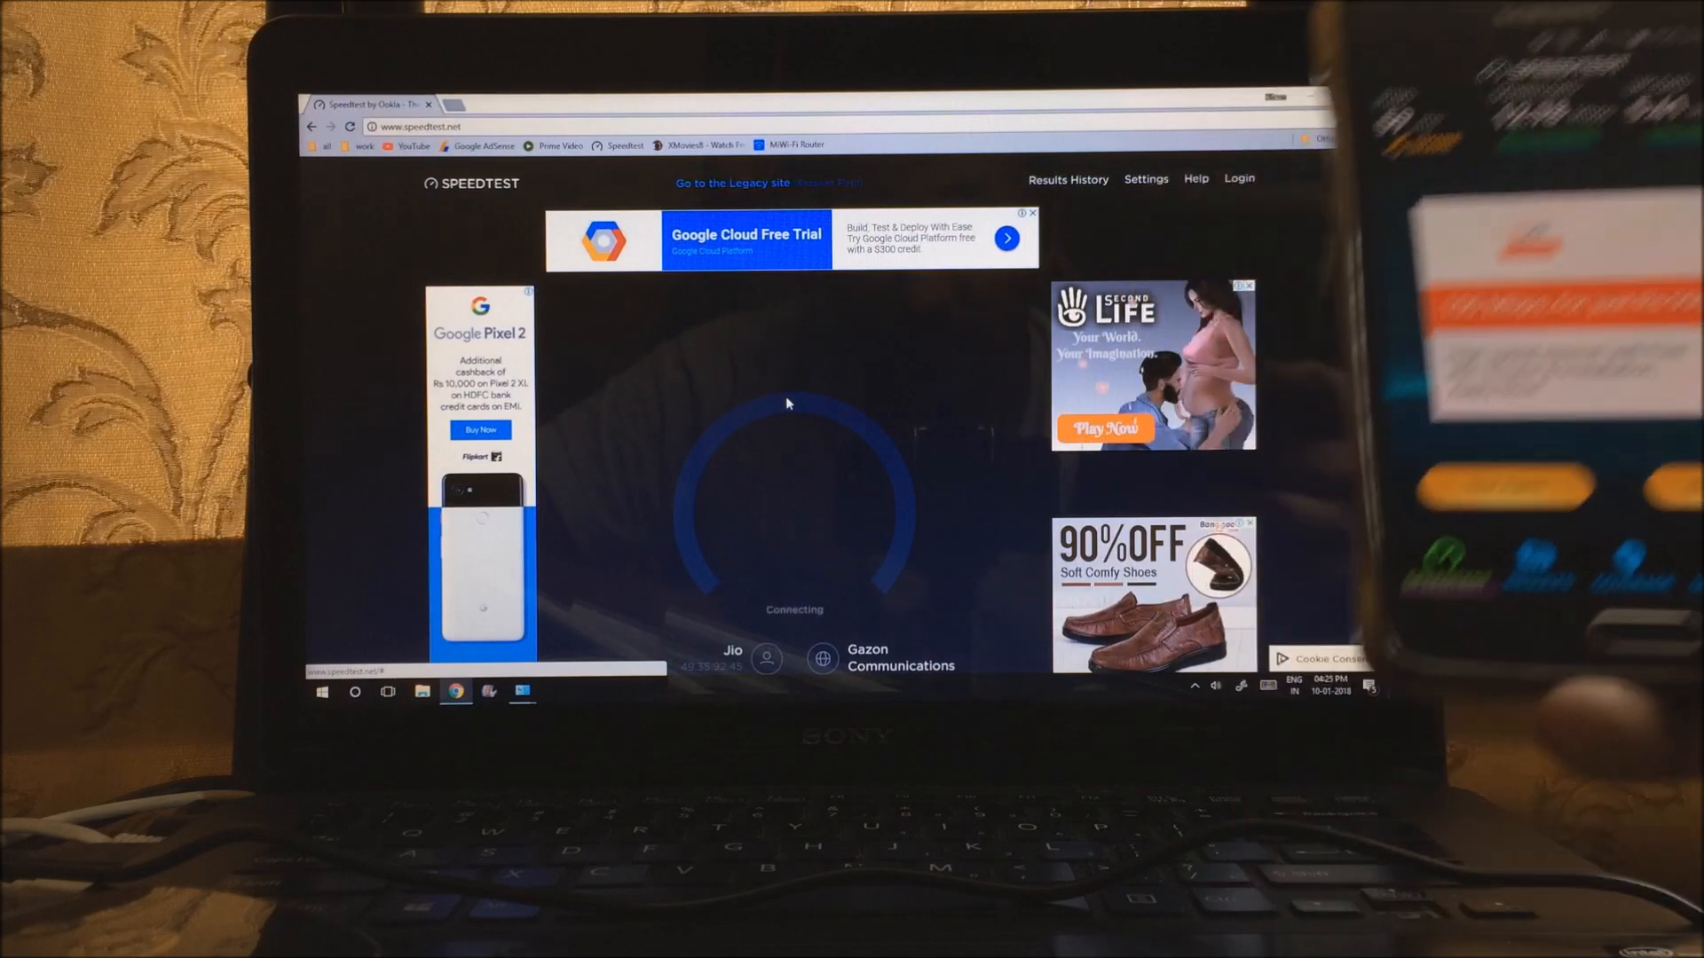